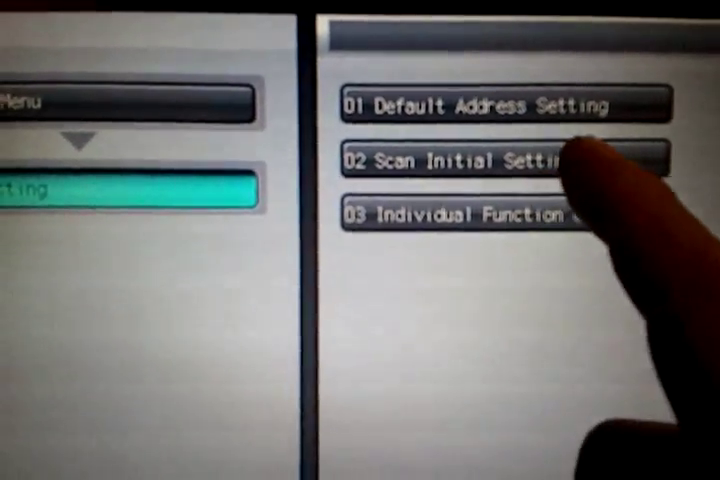
# Step: Open 02 Scan Initial Settings from the administrator menu
pyautogui.click(500, 160)
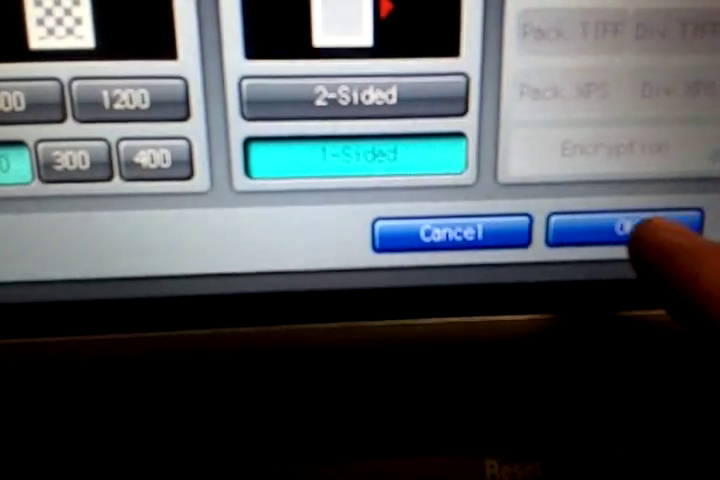
# Step: Confirm the scan defaults with OK and return to the copy screen
pyautogui.click(640, 230)
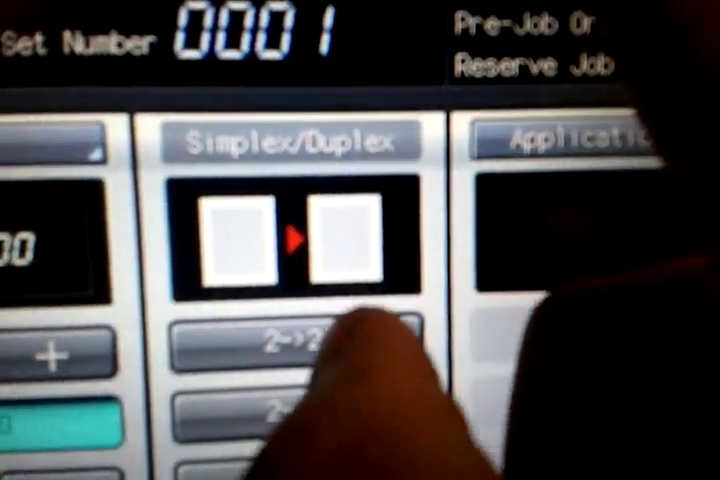